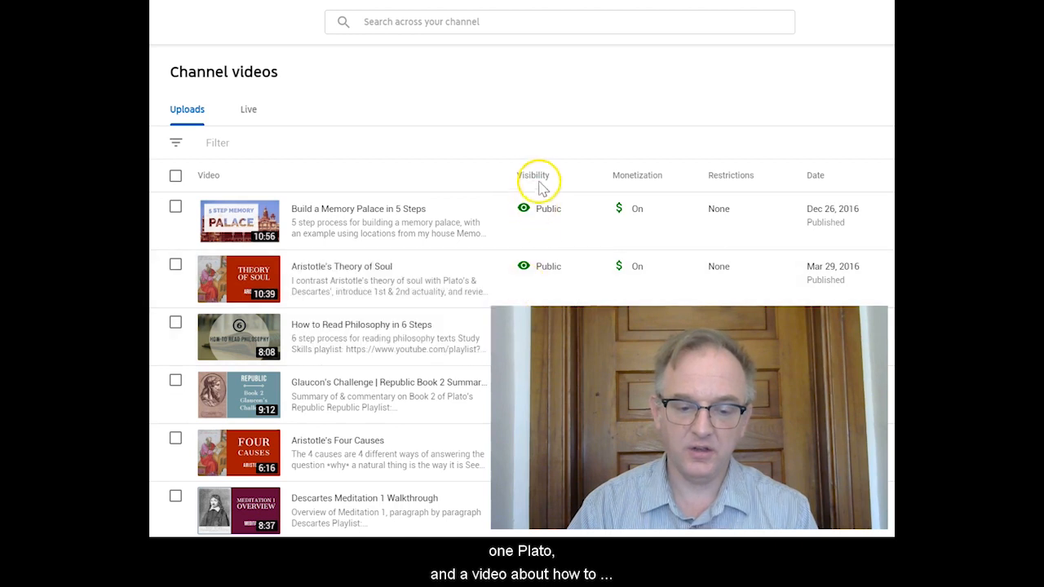
pyautogui.moveTo(541, 76)
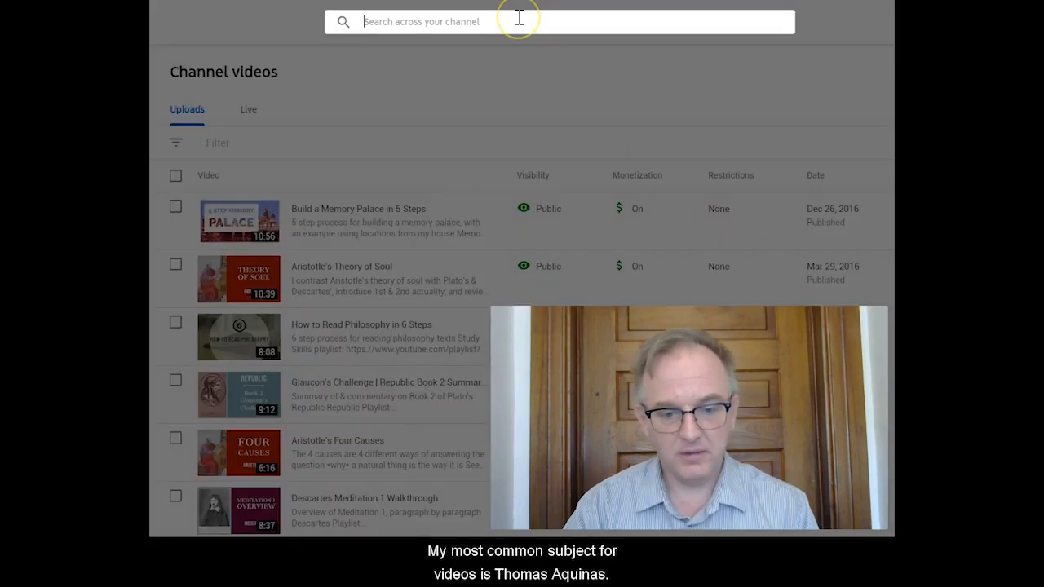
pyautogui.write('aquin')
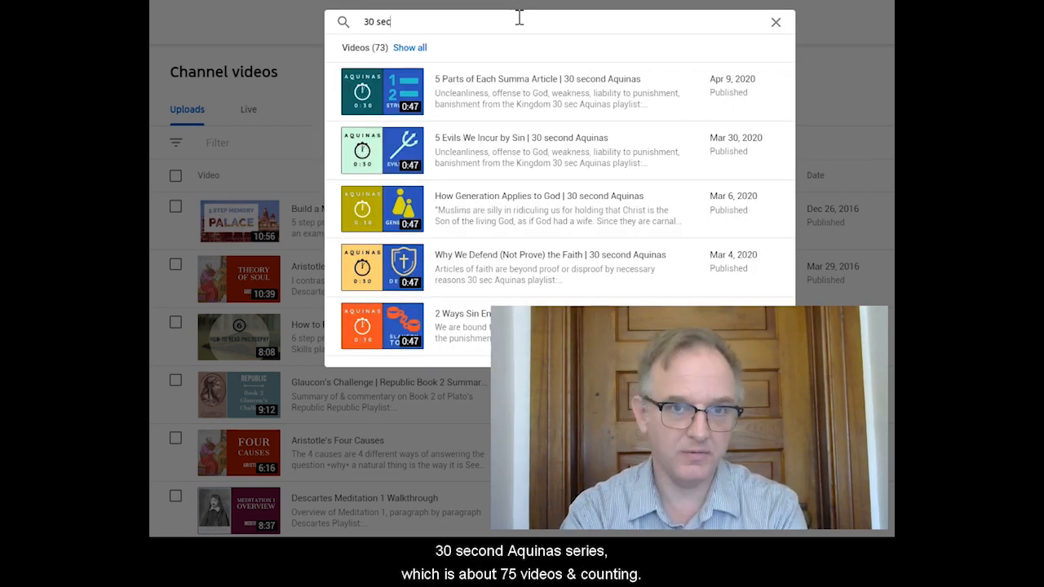
pyautogui.write('lenten')
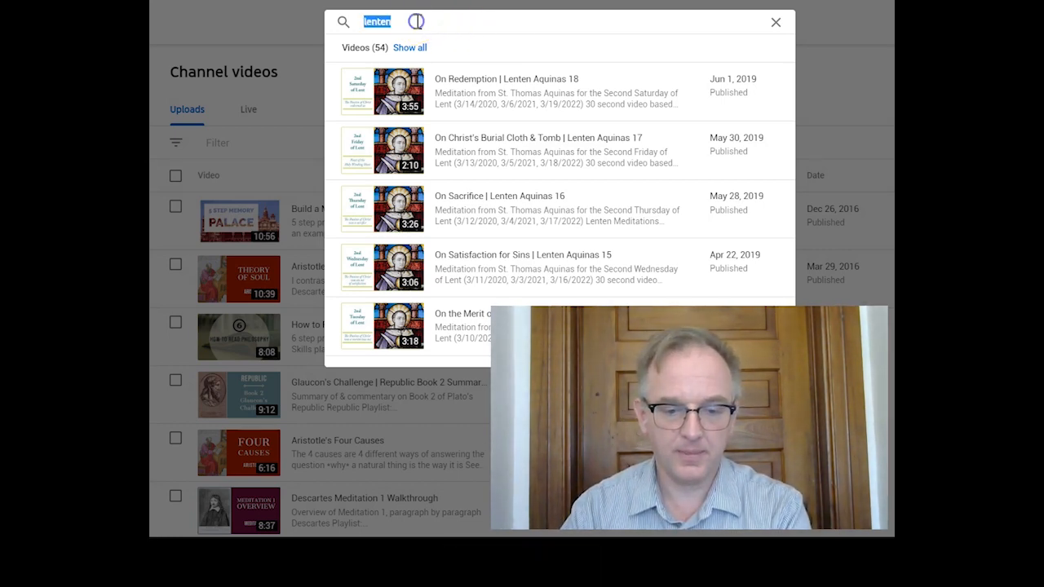
pyautogui.write('descartes')
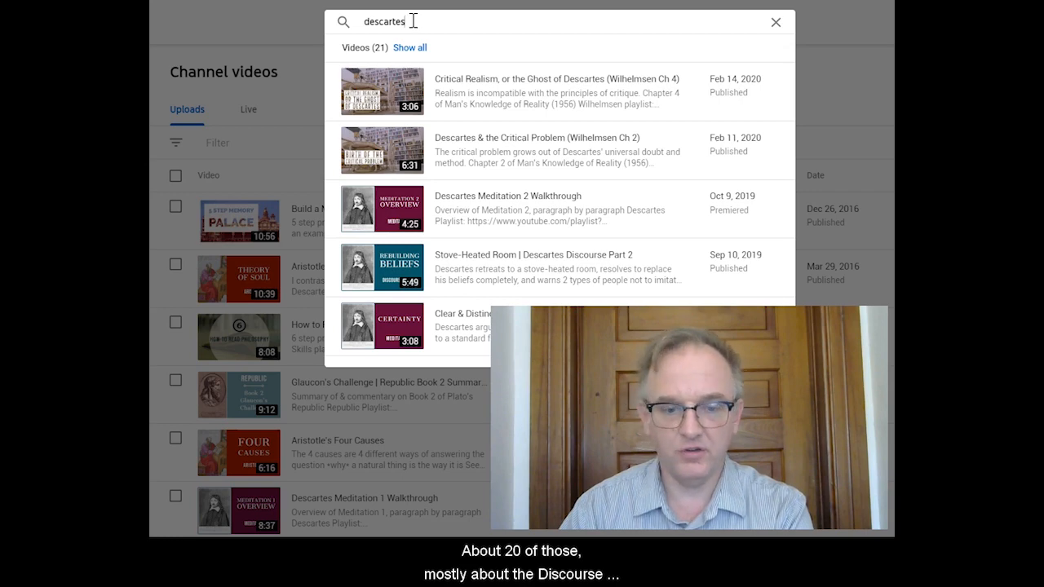
pyautogui.write('republic')
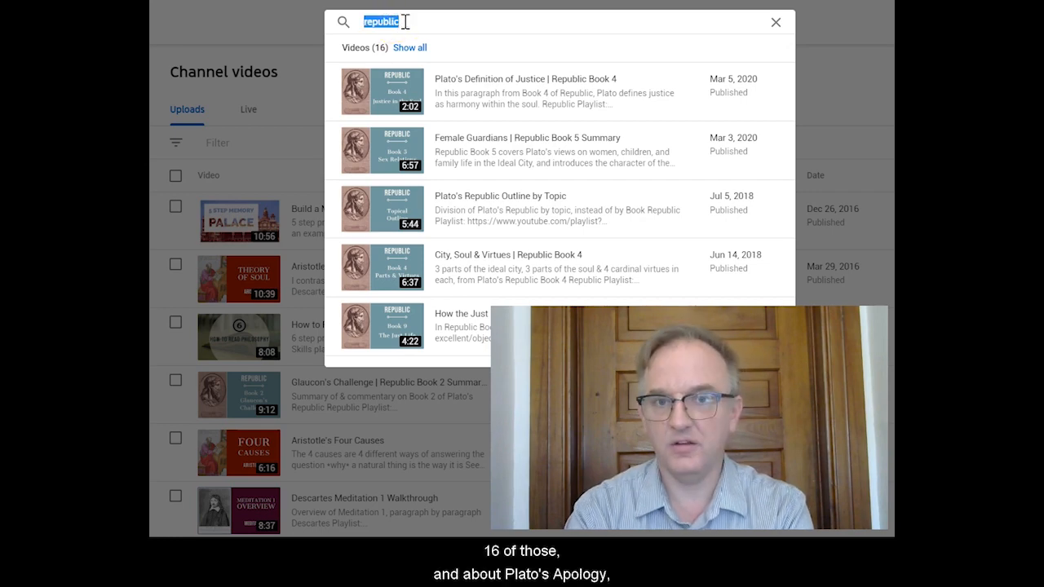
pyautogui.write('apology')
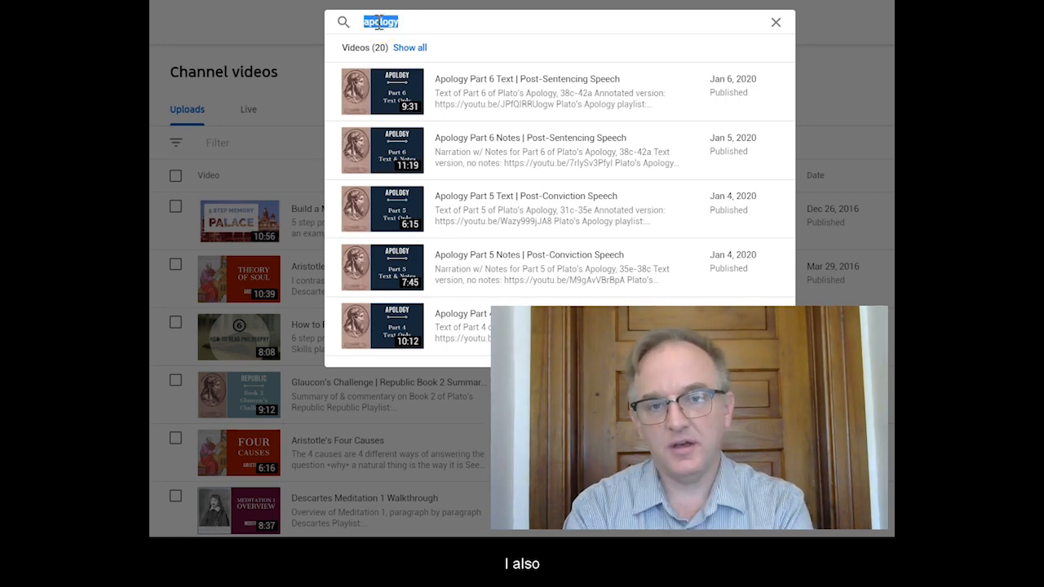
pyautogui.write('nicomachean')
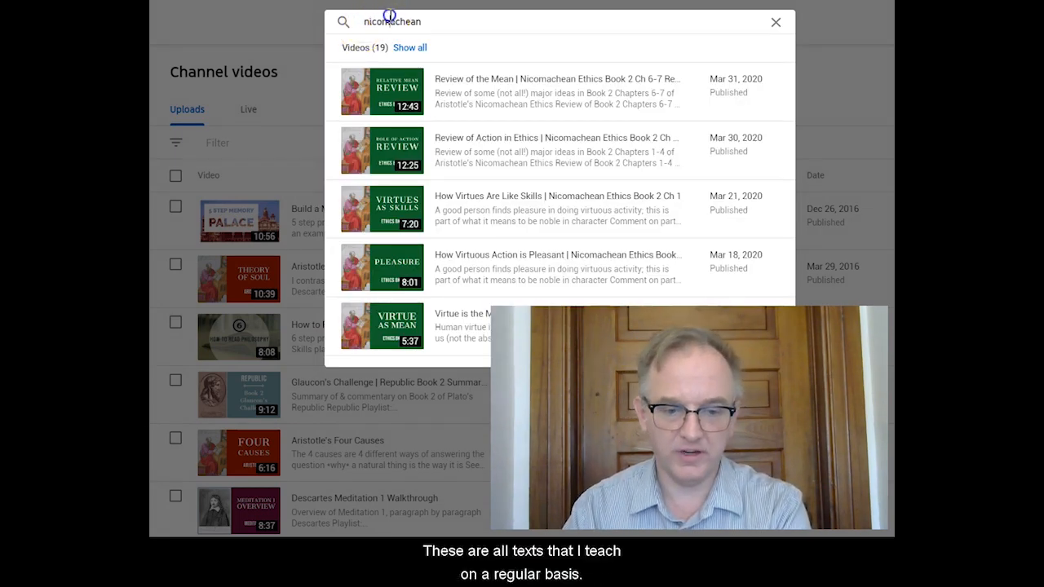
pyautogui.write('concolation')
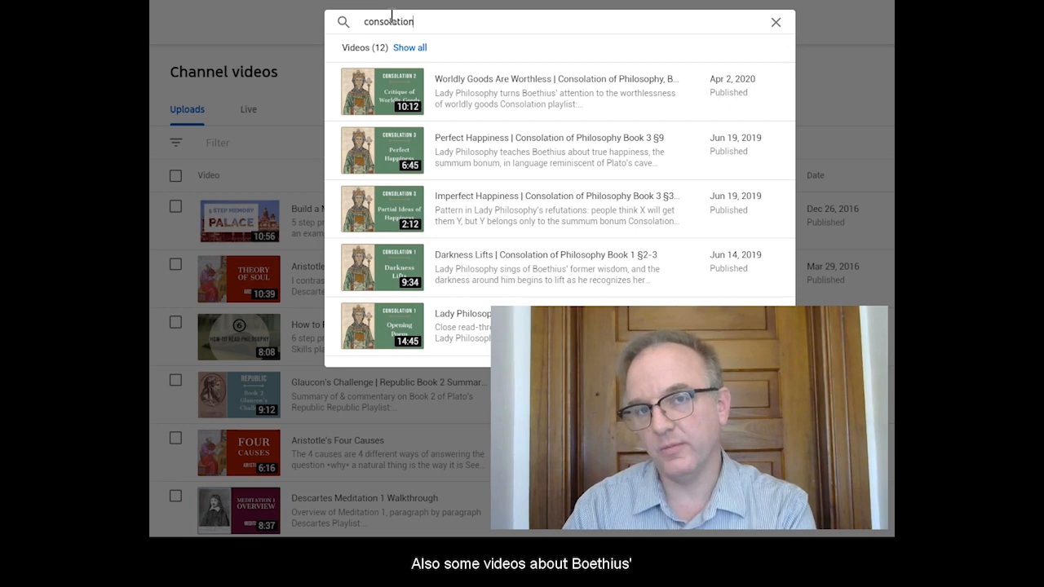
pyautogui.moveTo(391, 17)
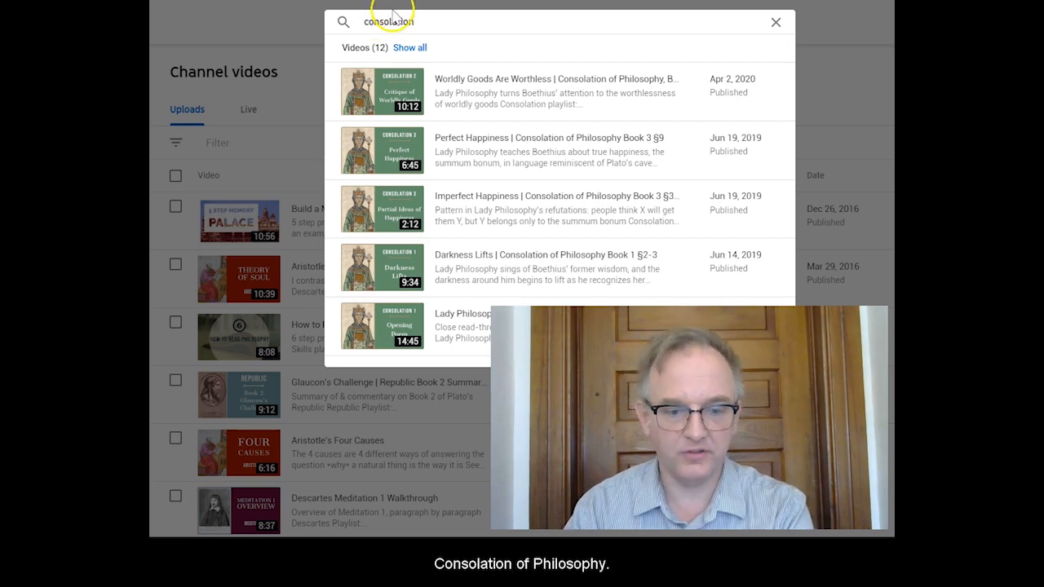
pyautogui.write('twi')
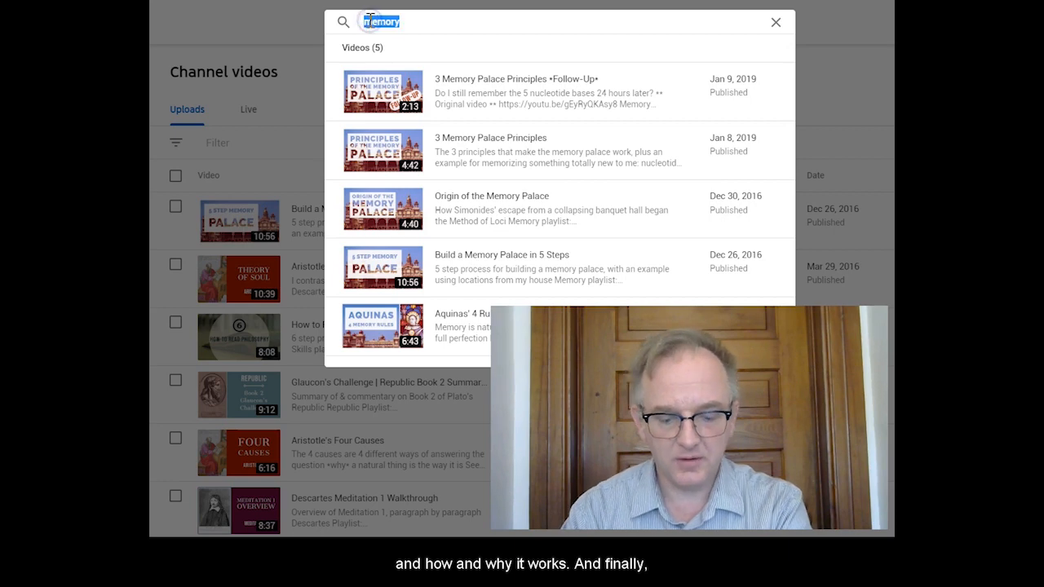
pyautogui.write('Ratzinger')
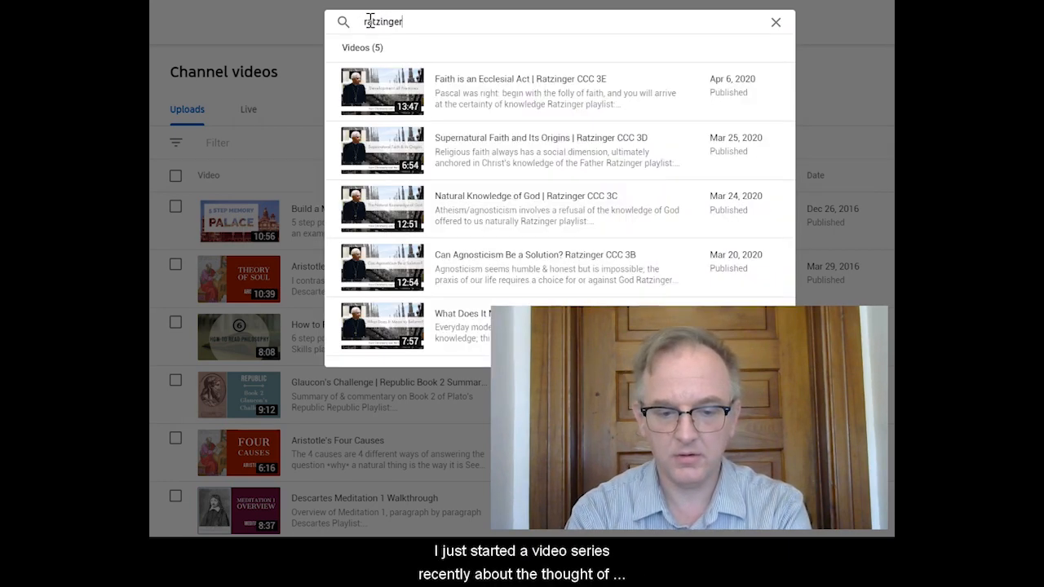